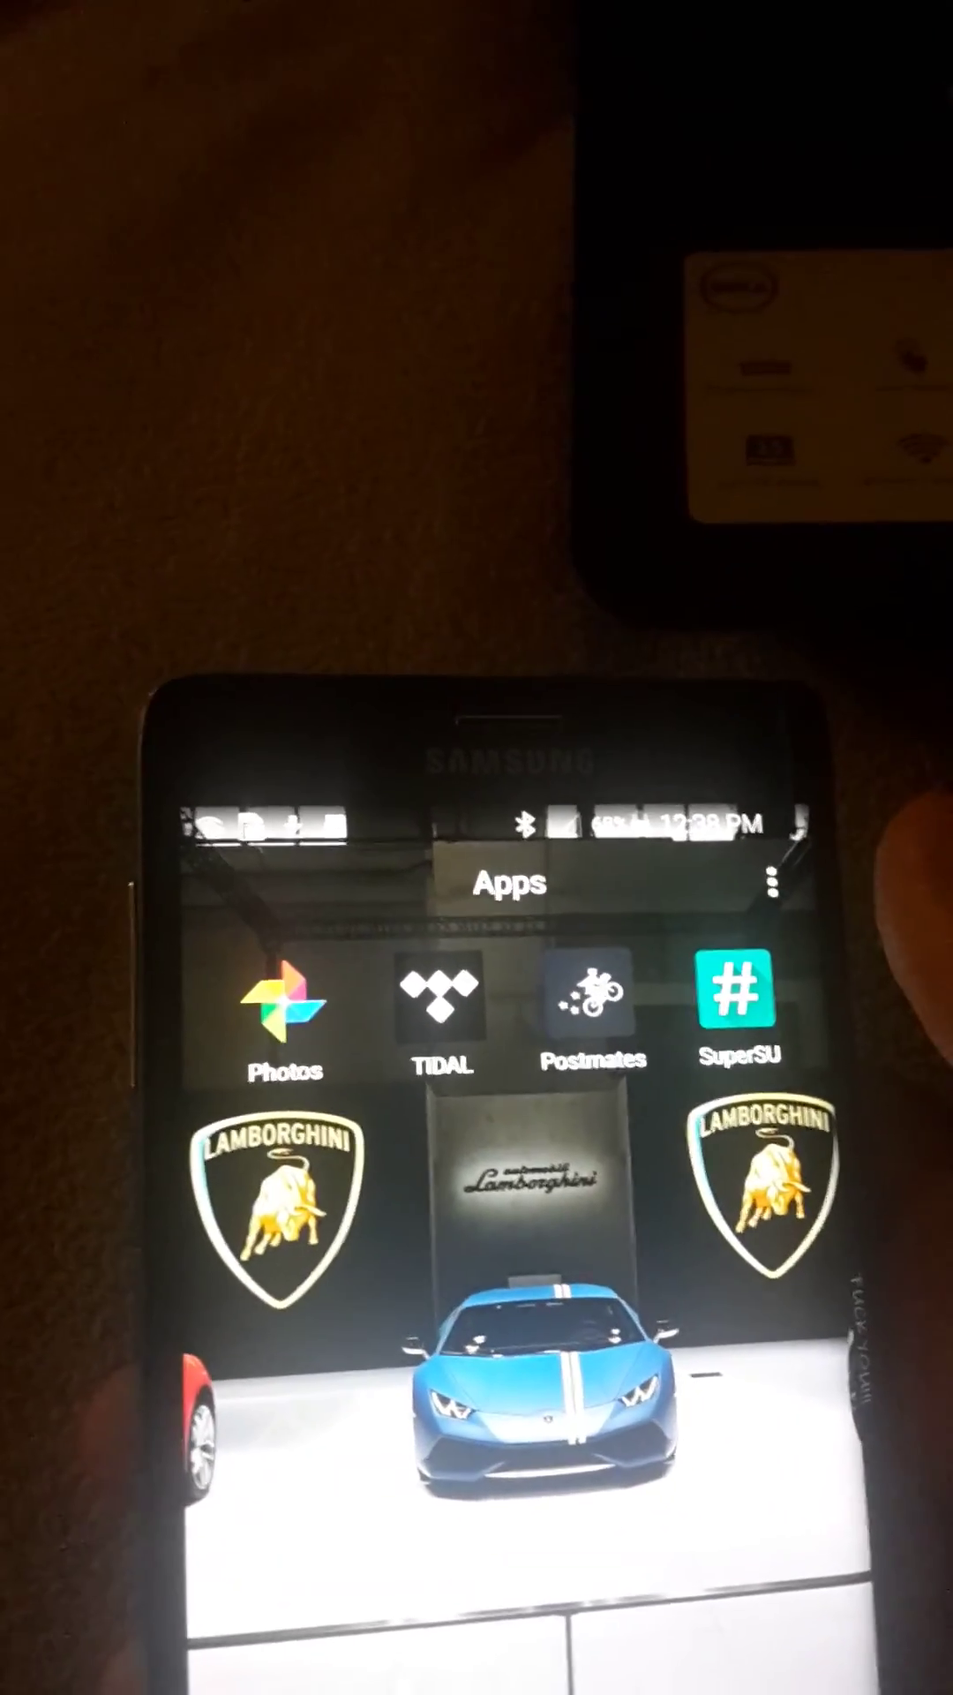
# Step: Launch SuperSU Free from the Apps folder, landing on the empty 'No apps configured' list
pyautogui.click(738, 1001)
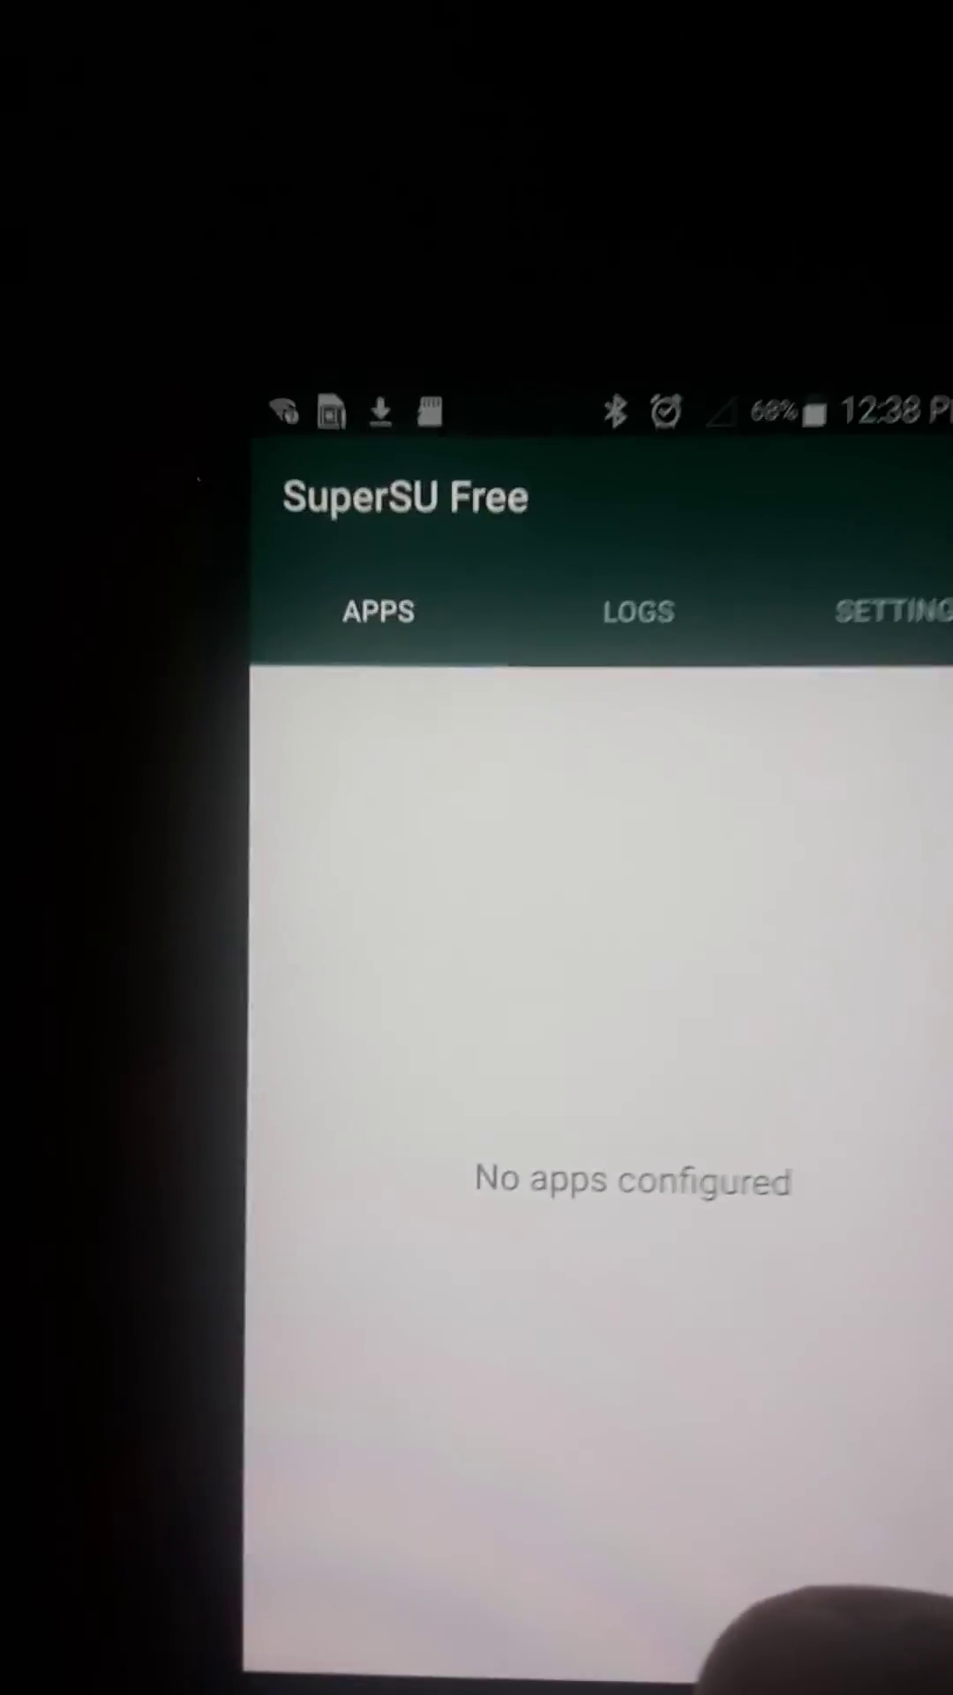